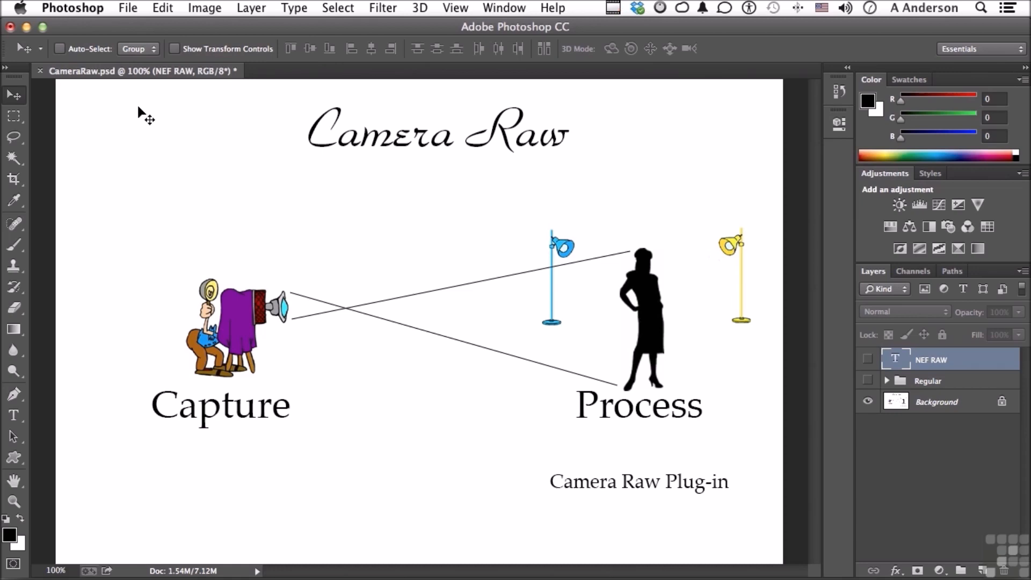
mouse_move(140, 193)
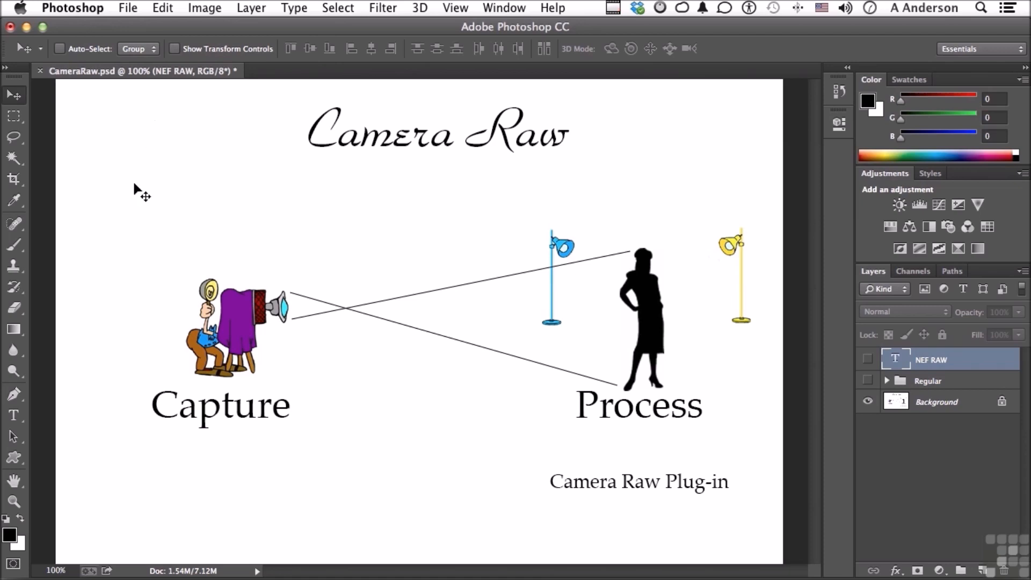
mouse_move(277, 335)
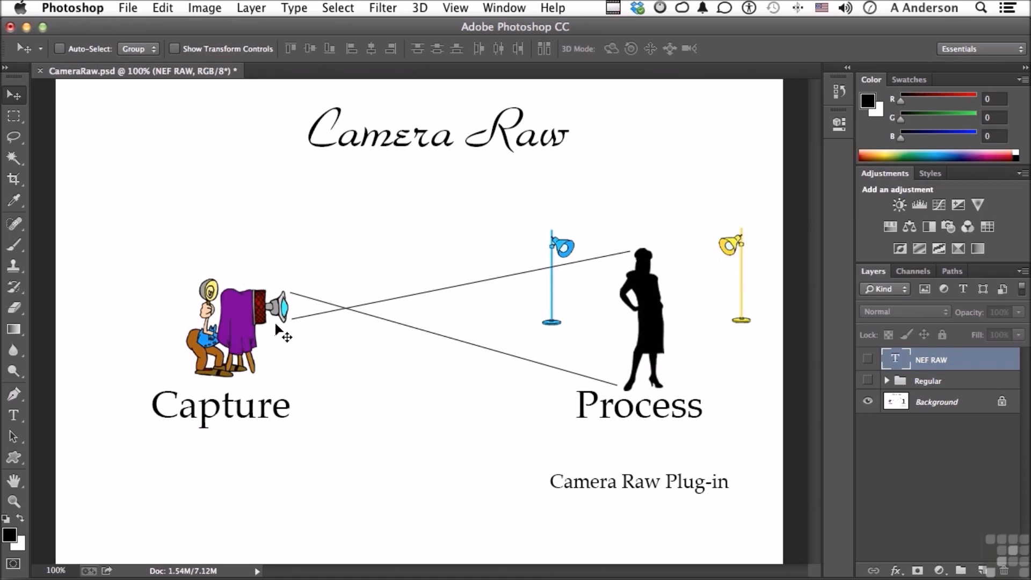
mouse_move(218, 316)
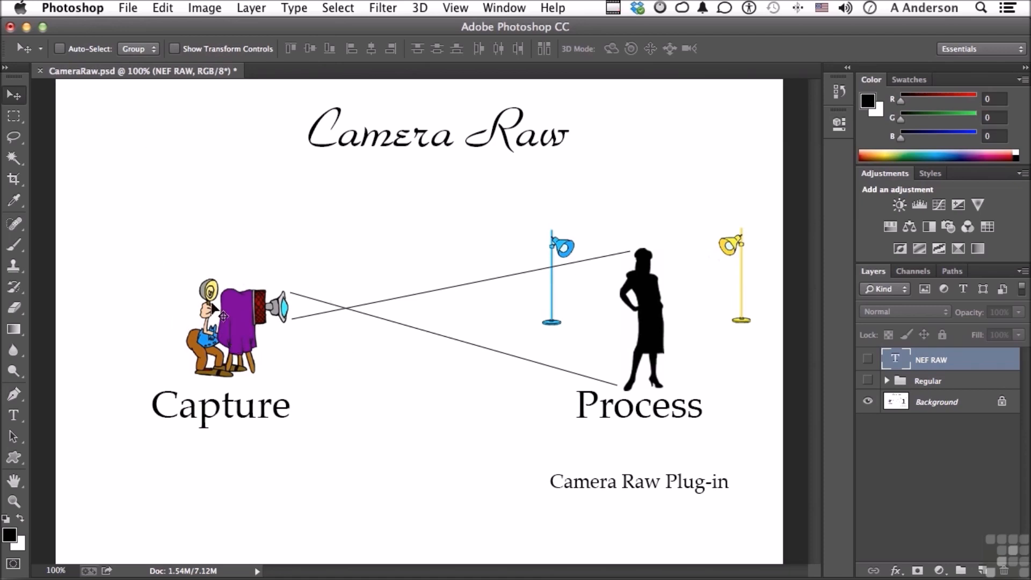
mouse_move(651, 346)
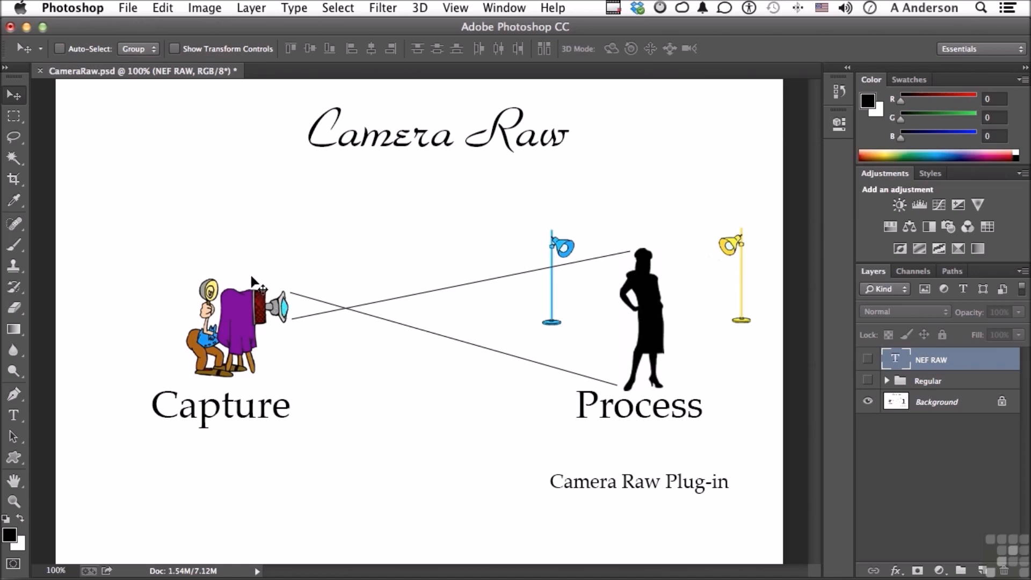
mouse_move(307, 374)
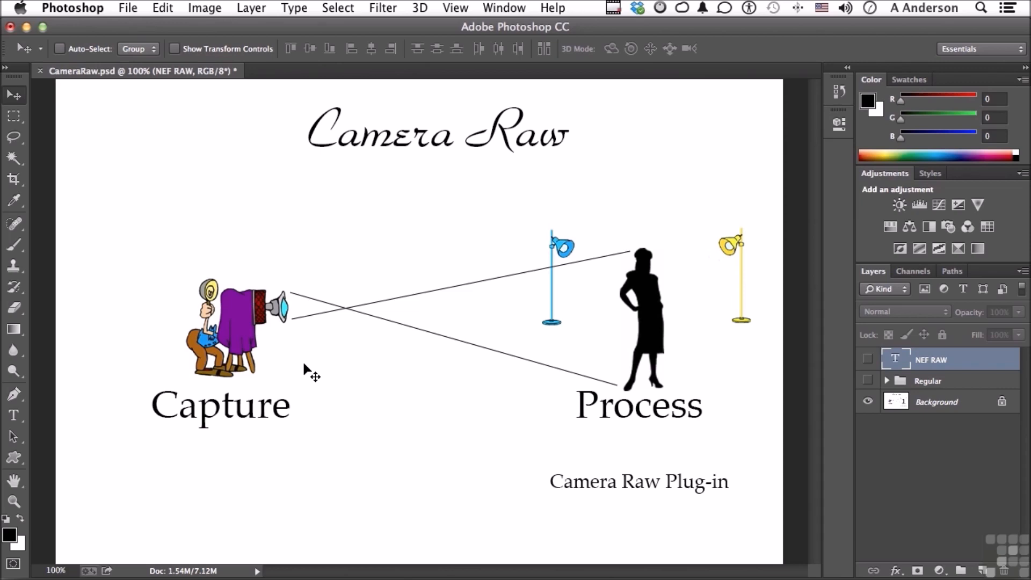
mouse_move(618, 320)
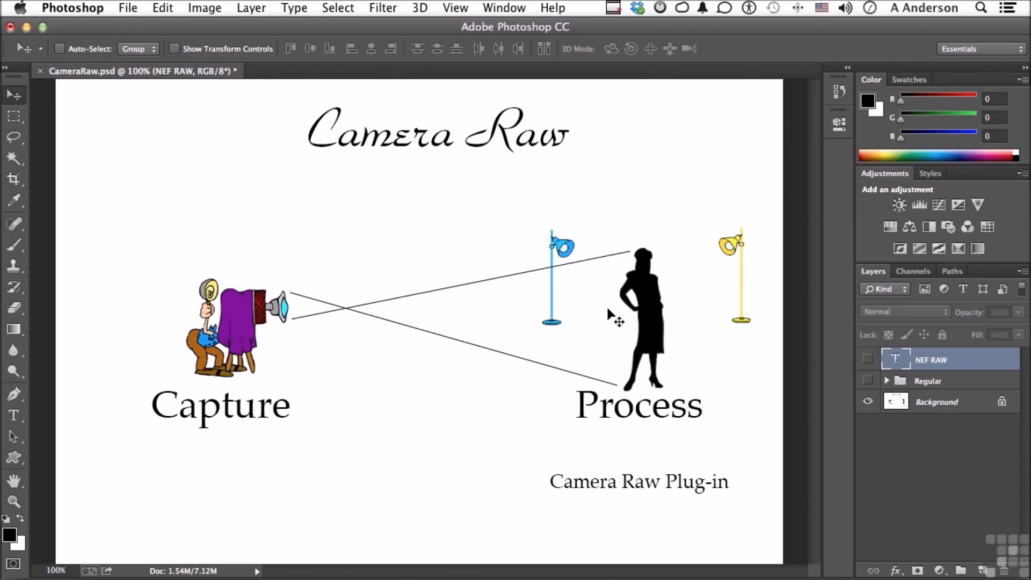
mouse_move(487, 322)
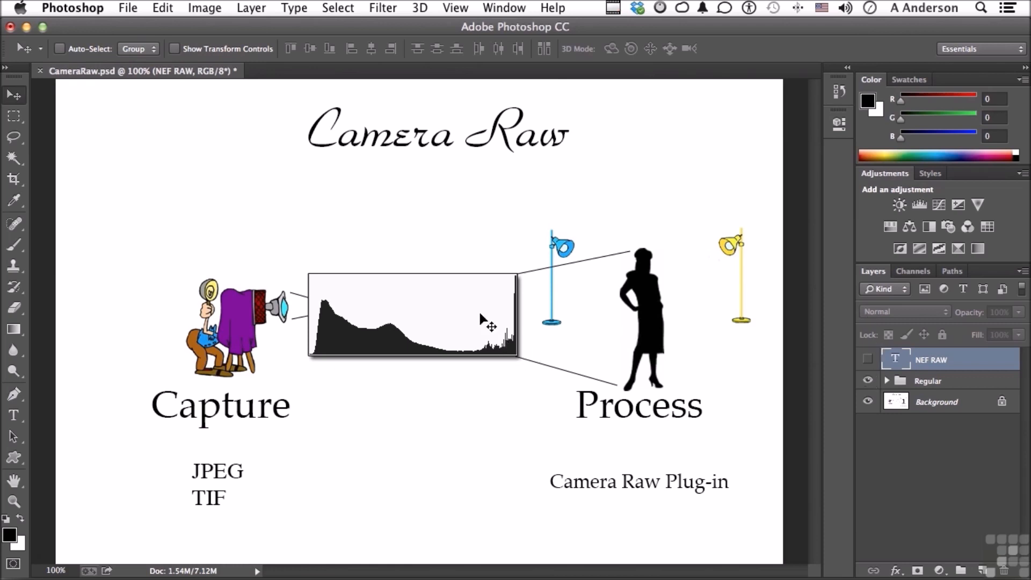
mouse_move(295, 335)
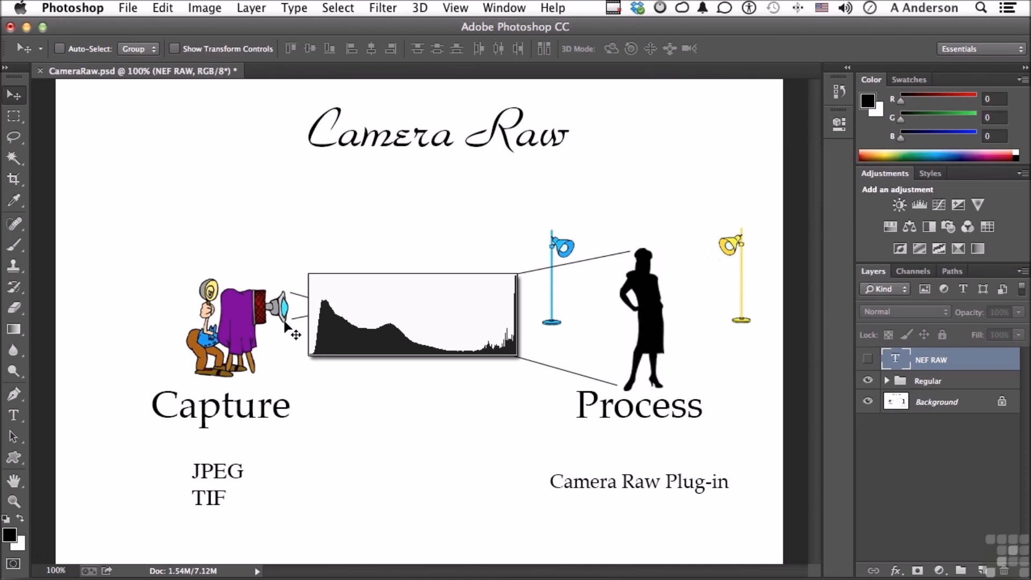
mouse_move(865, 383)
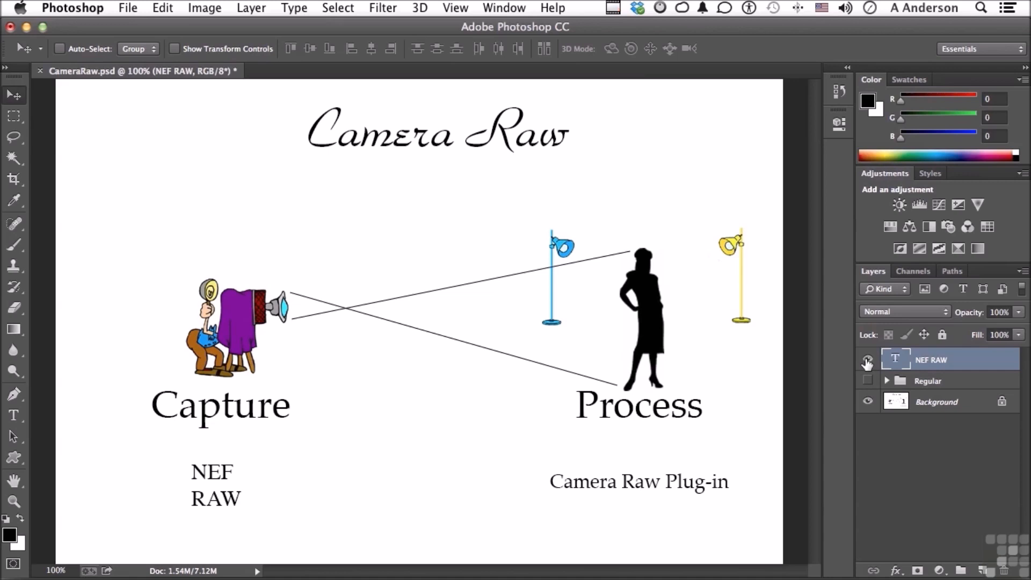
- Show the NEF RAW text layer so NEF and RAW appear under Capture instead of JPEG and TIF
click(866, 359)
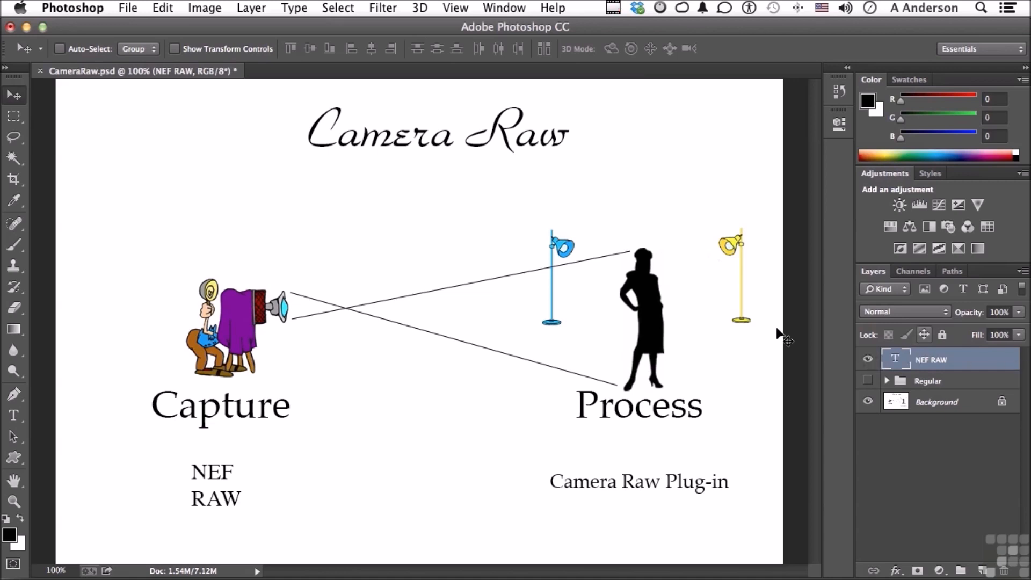
mouse_move(507, 323)
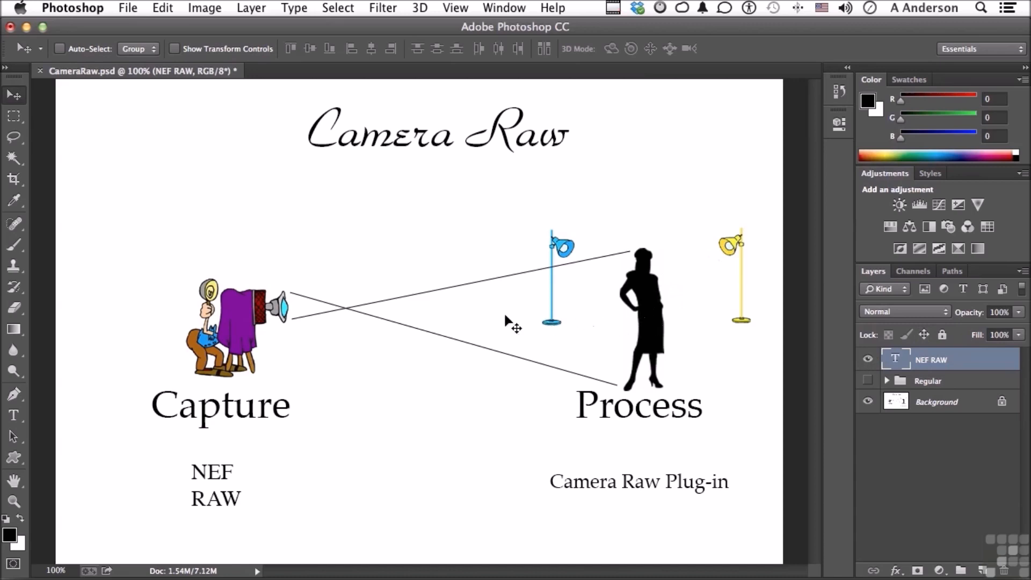
mouse_move(277, 326)
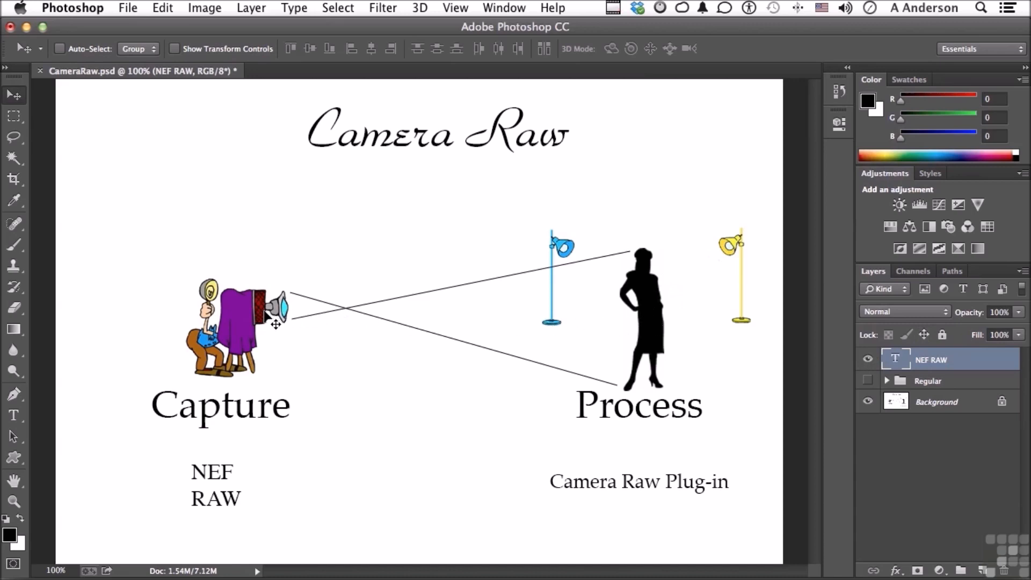